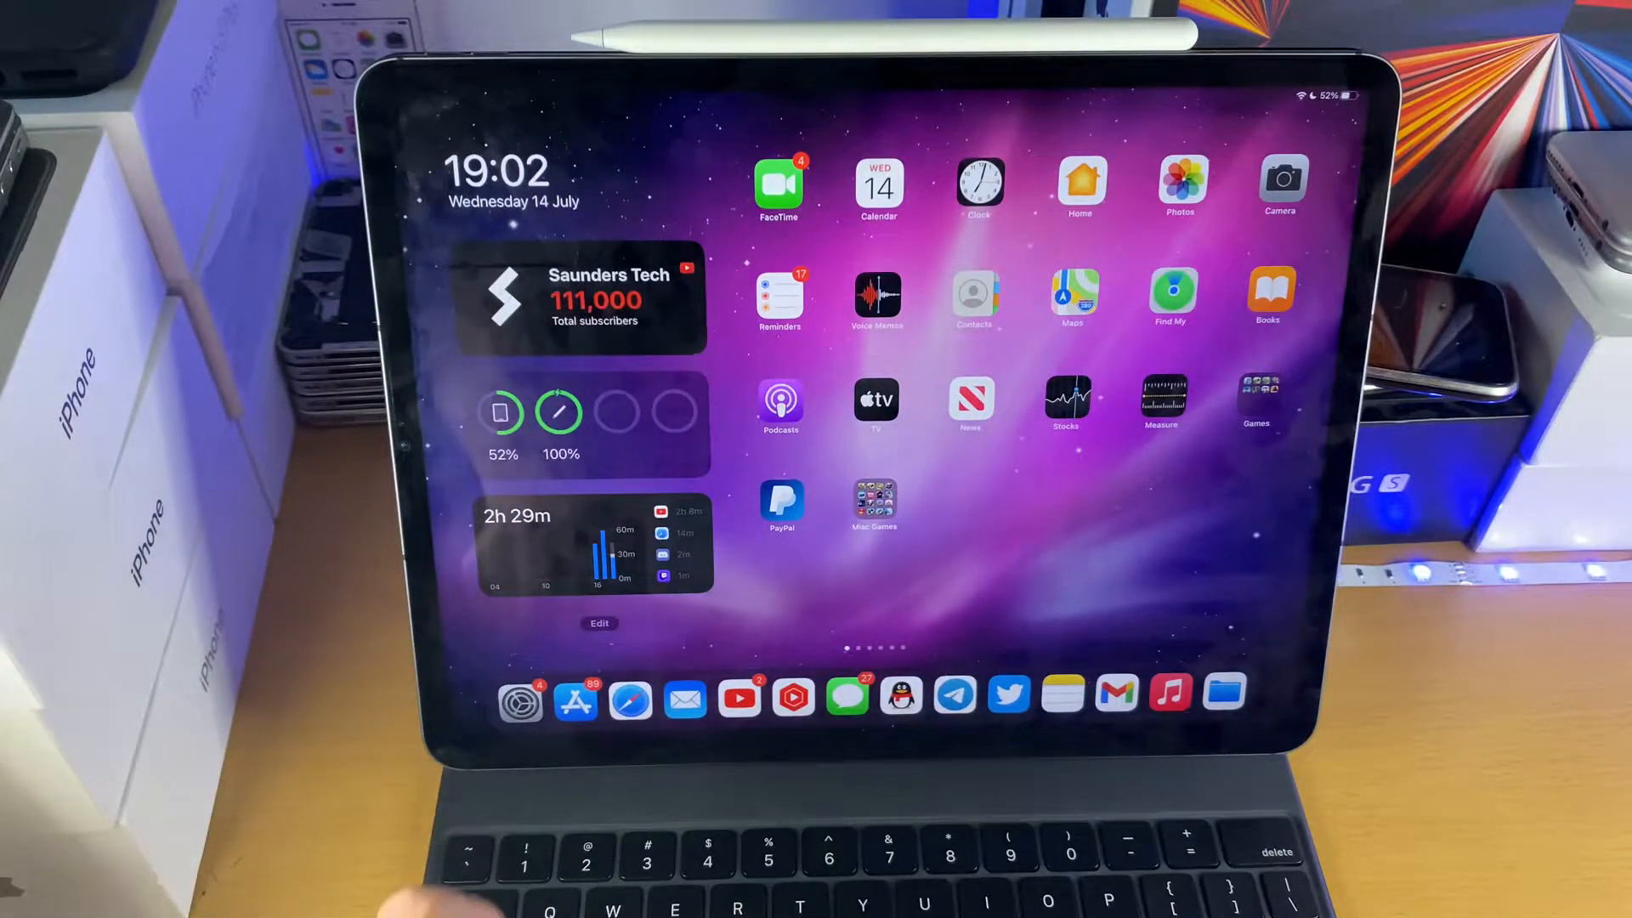
# - Launch Settings and go to the Keyboards page under General
pyautogui.click(520, 702)
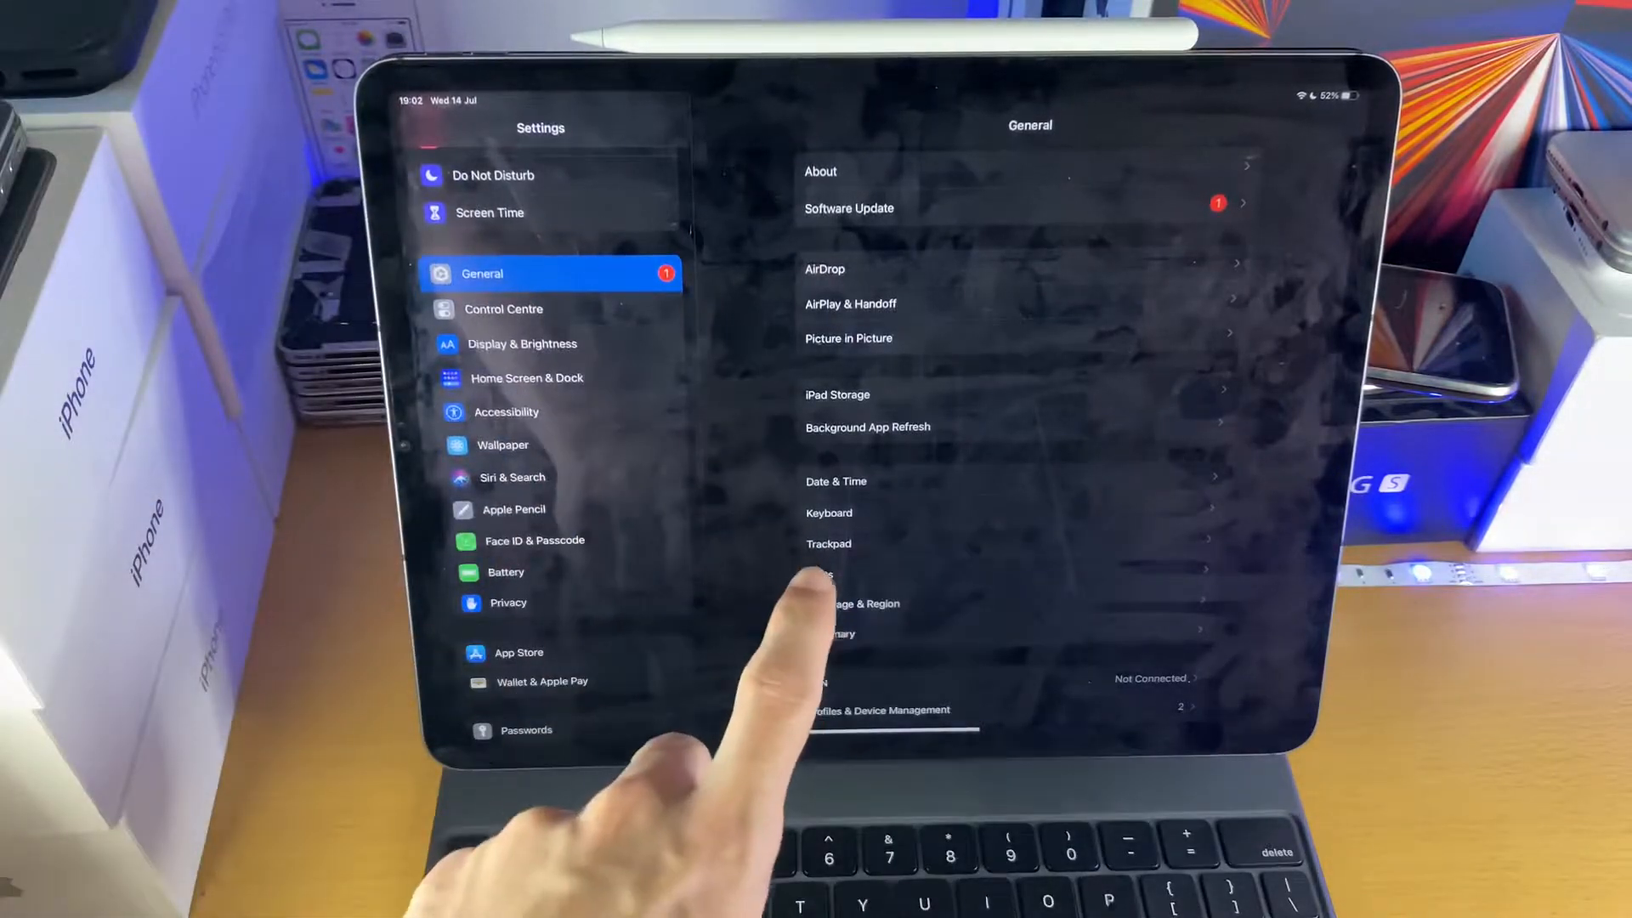
pyautogui.click(829, 513)
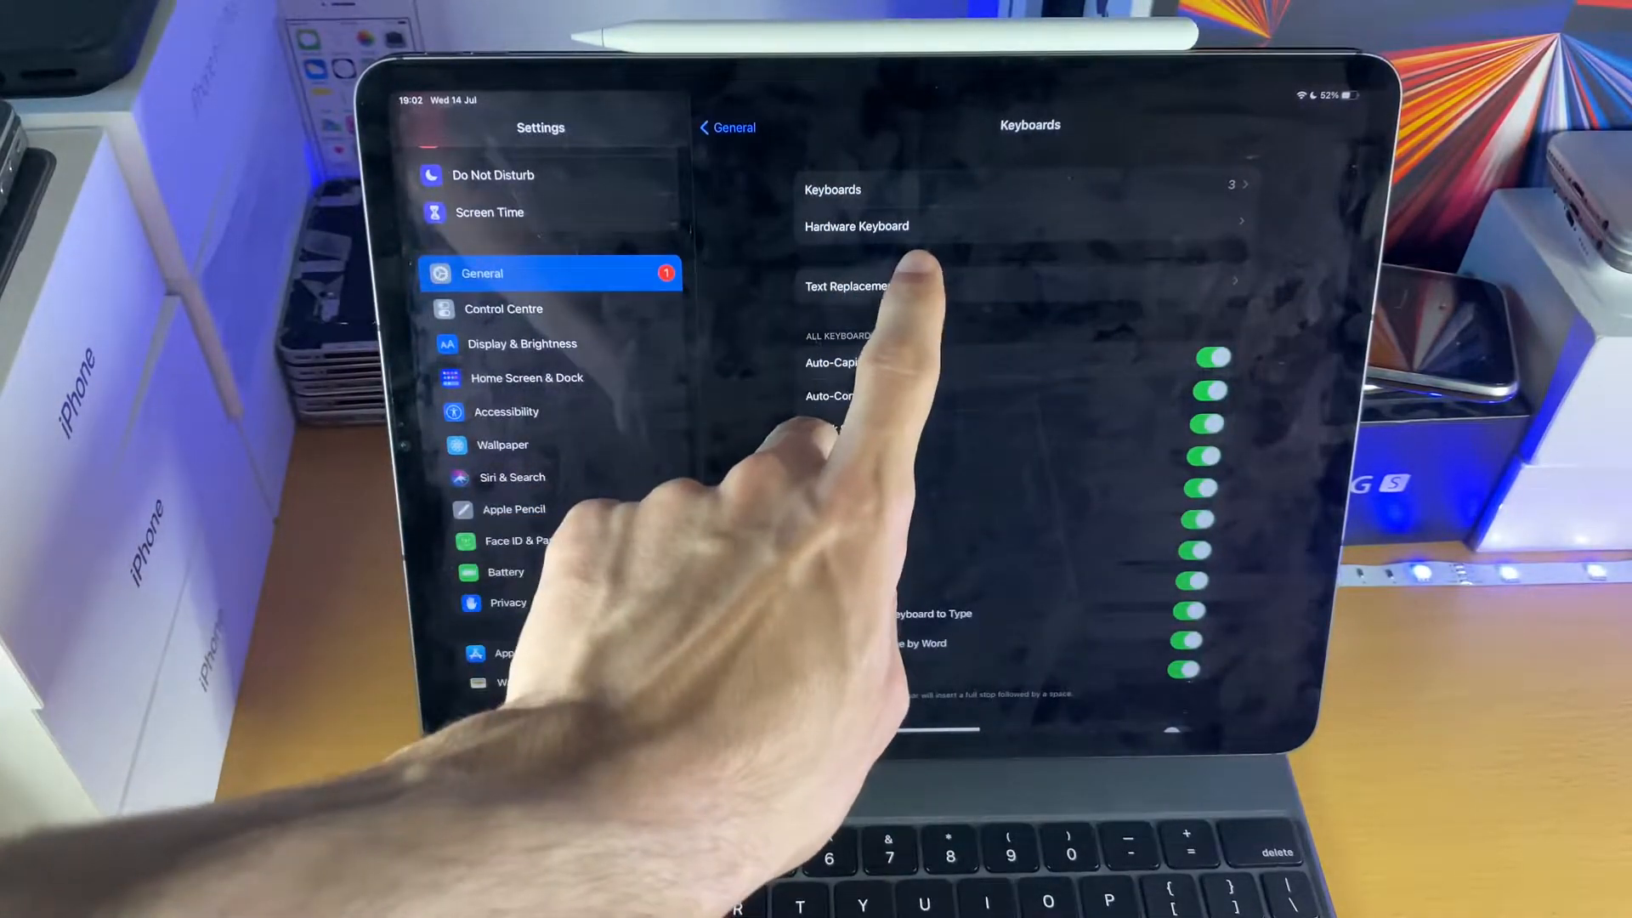
# - Open Hardware Keyboard and slide the Keyboard Brightness to its lowest level
pyautogui.click(856, 226)
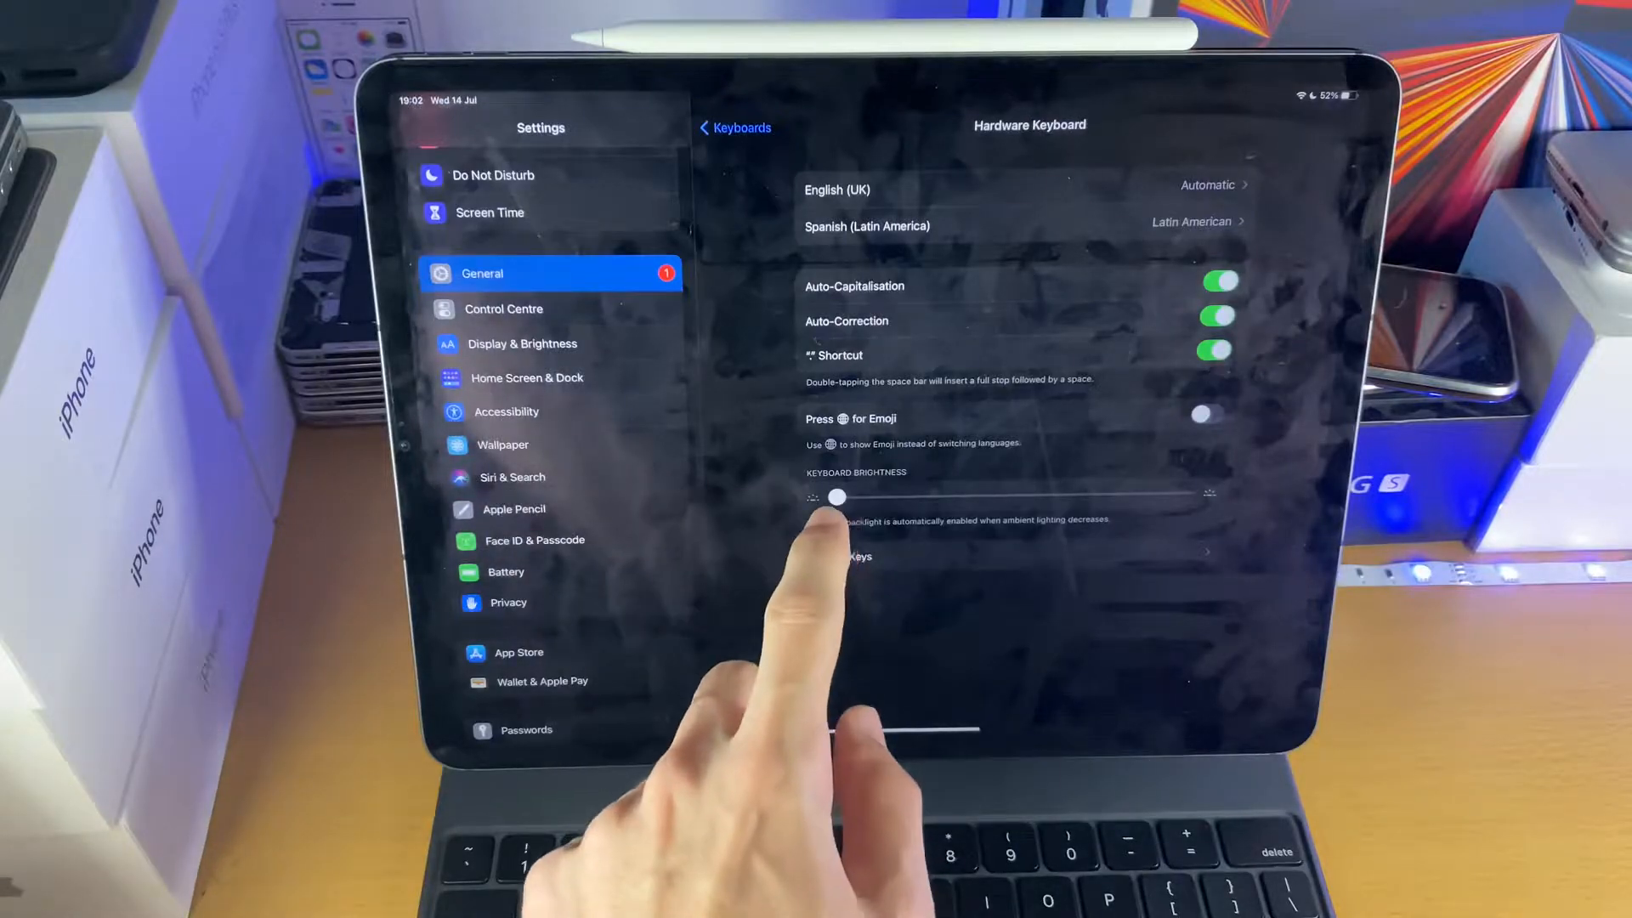
pyautogui.moveTo(838, 496); pyautogui.dragTo(833, 497)
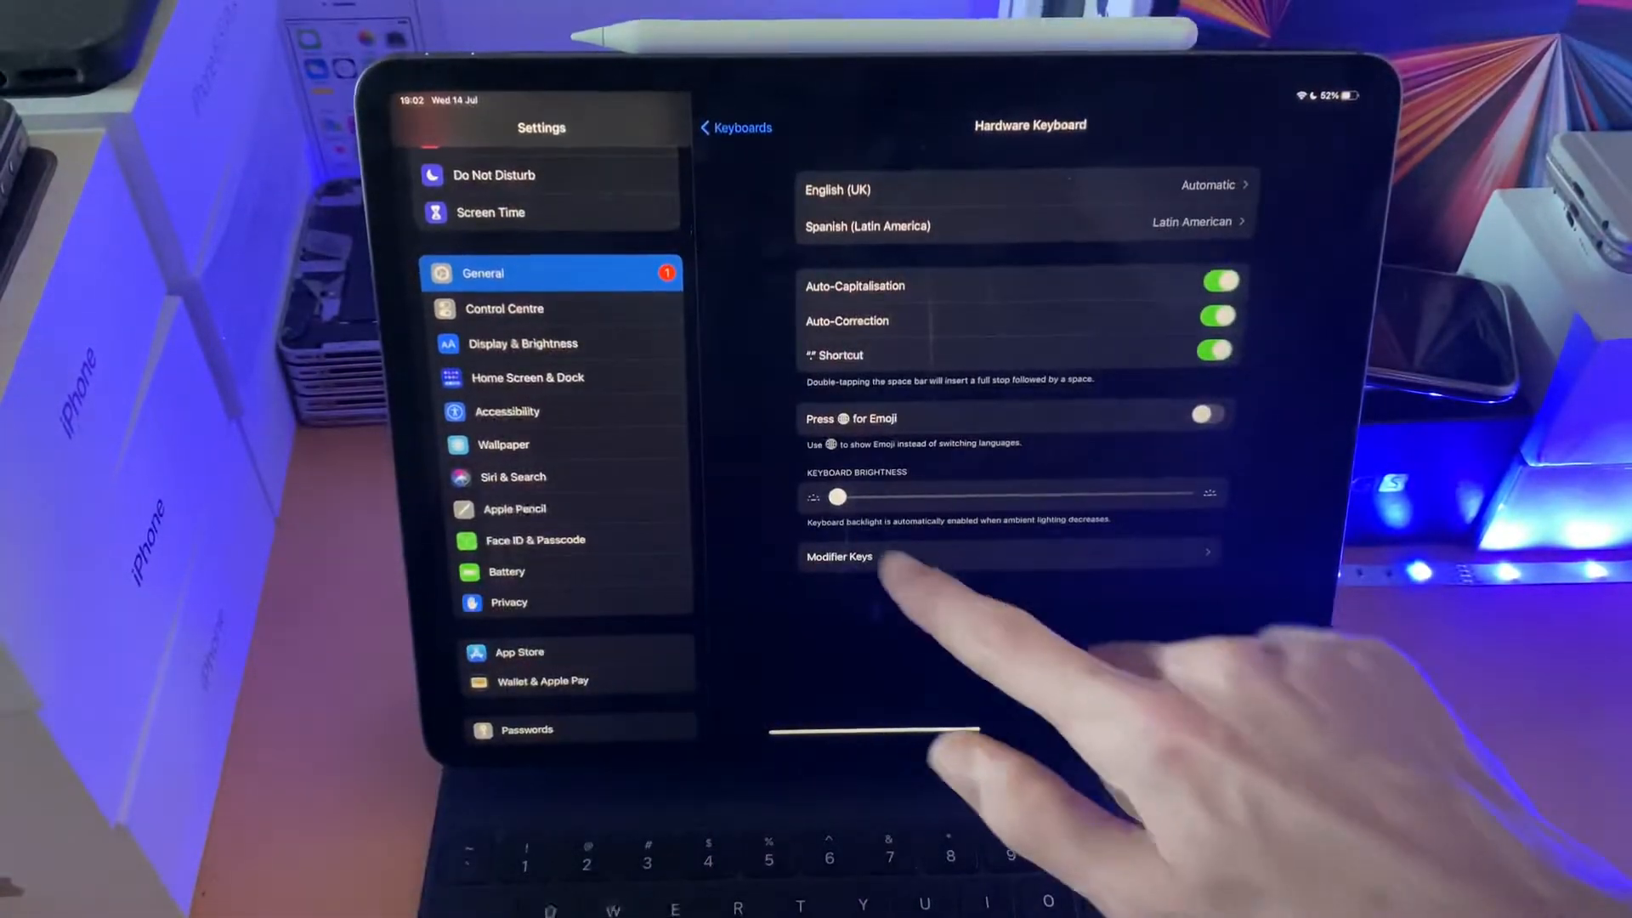
pyautogui.moveTo(838, 497); pyautogui.dragTo(1000, 496)
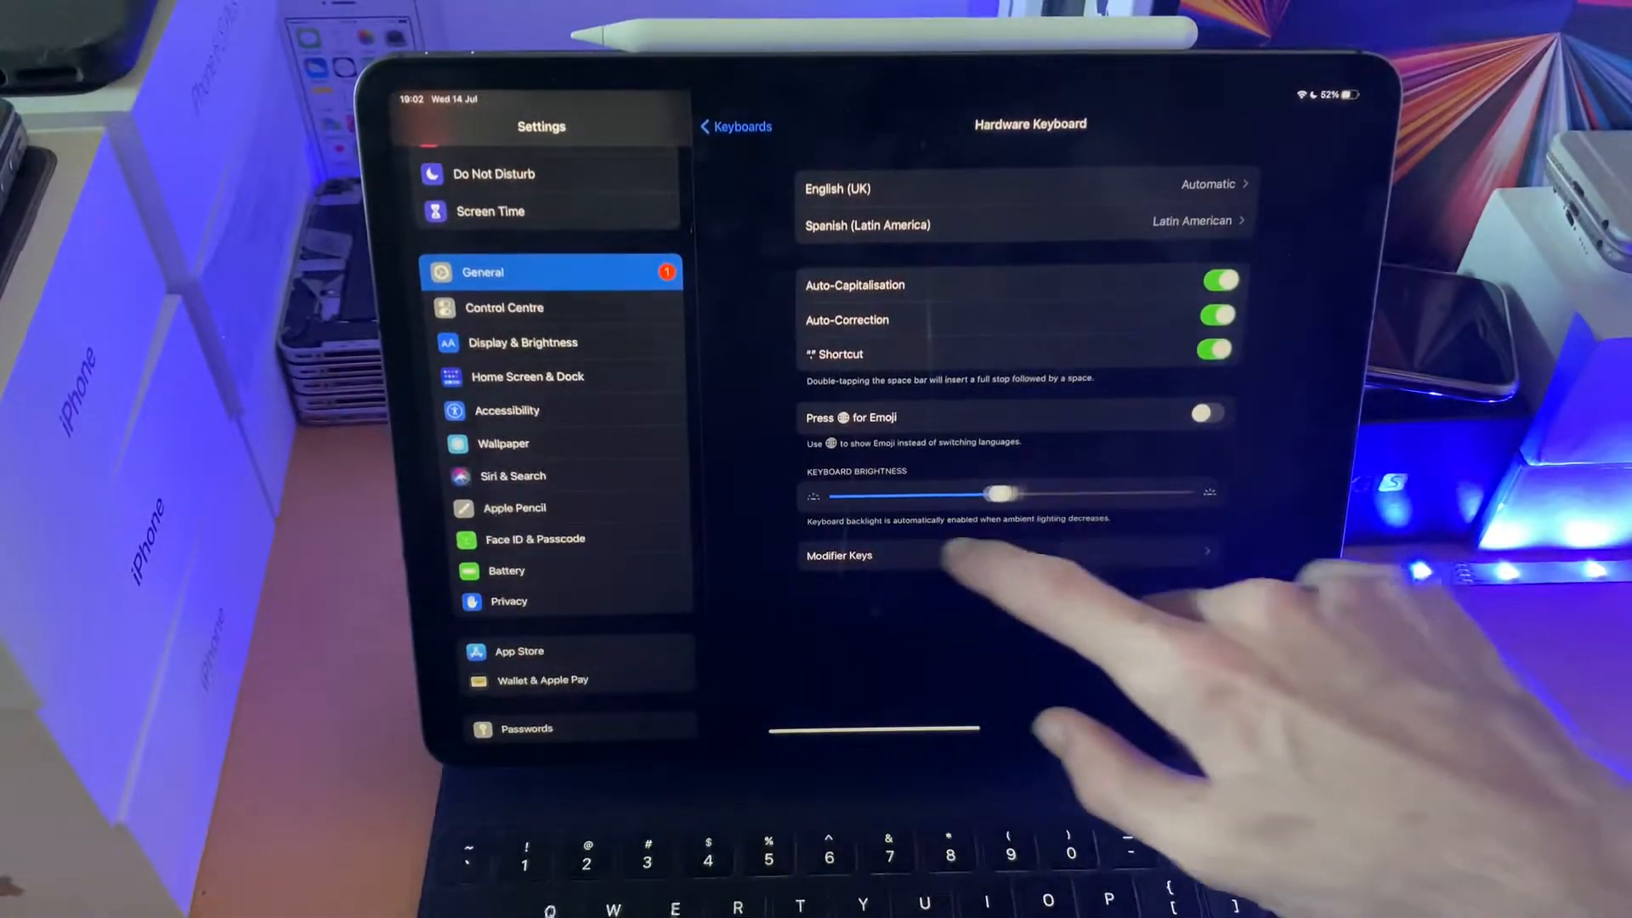
pyautogui.moveTo(1000, 495); pyautogui.dragTo(833, 496)
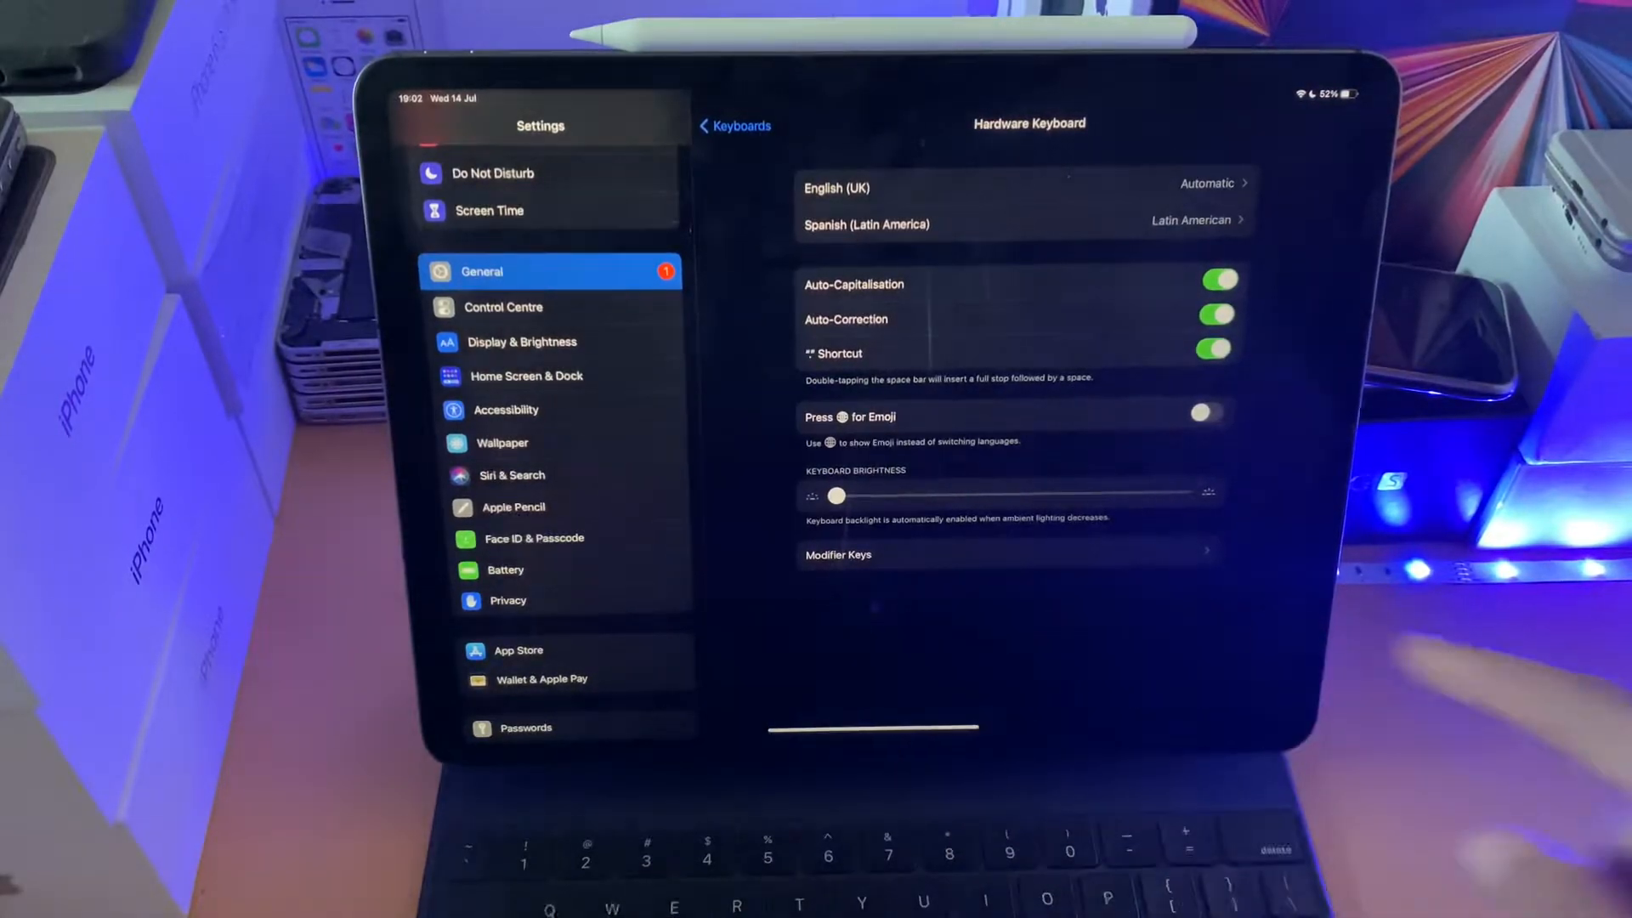
pyautogui.click(732, 125)
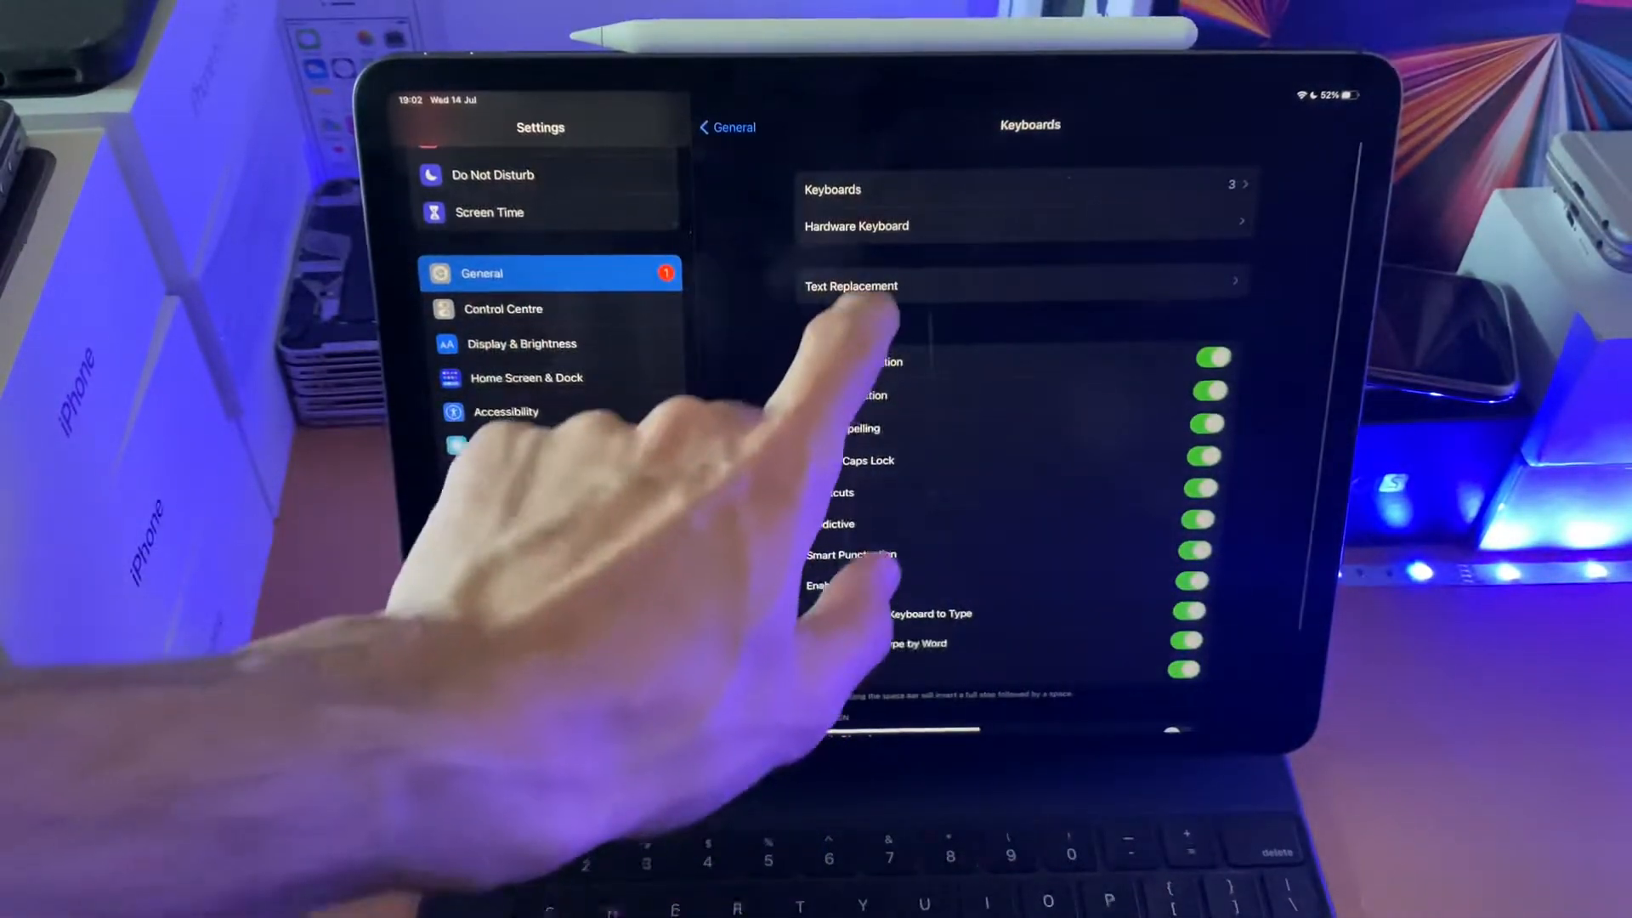
pyautogui.click(855, 225)
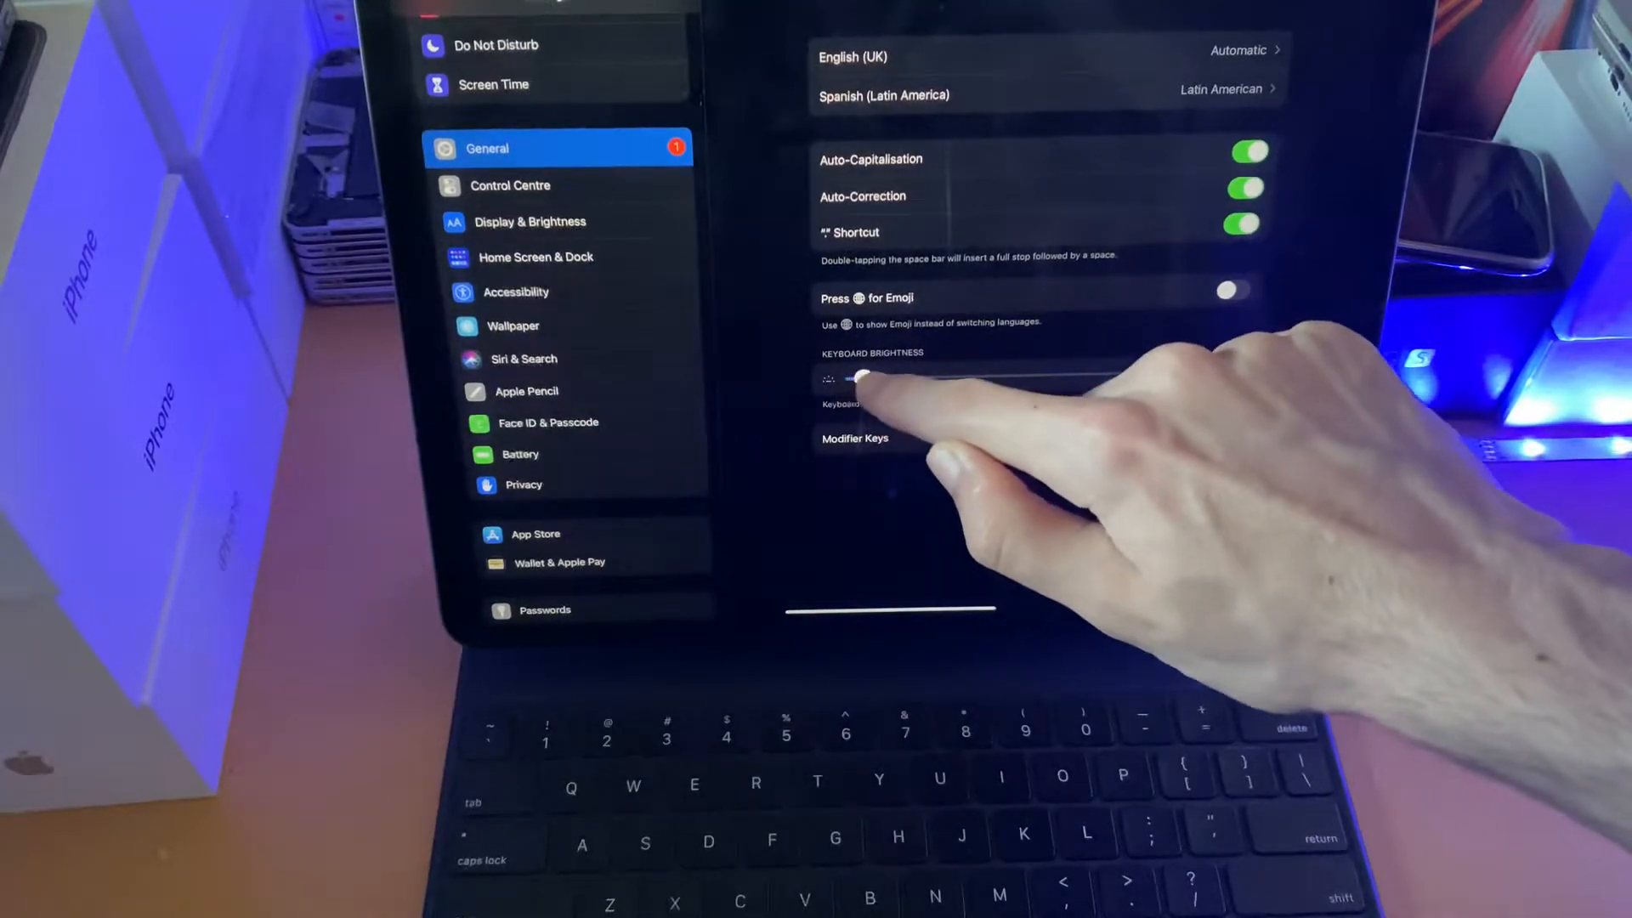
# - Raise the Keyboard Brightness slider partway, then drag it back near minimum
pyautogui.moveTo(854, 377); pyautogui.dragTo(1189, 371)
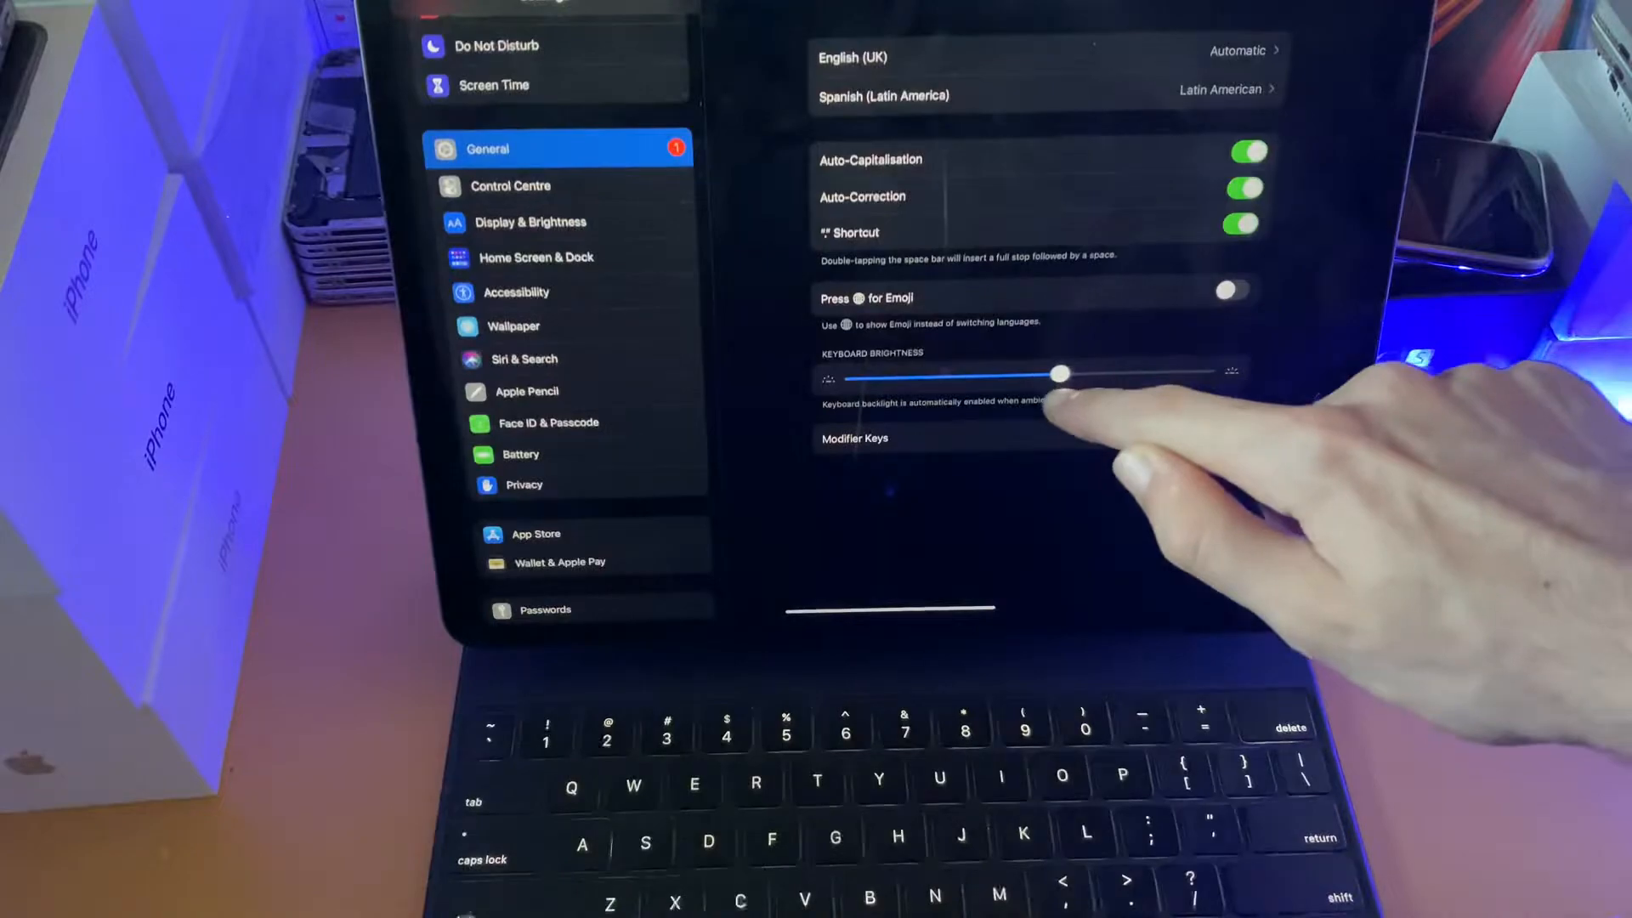
pyautogui.moveTo(1060, 372); pyautogui.dragTo(851, 377)
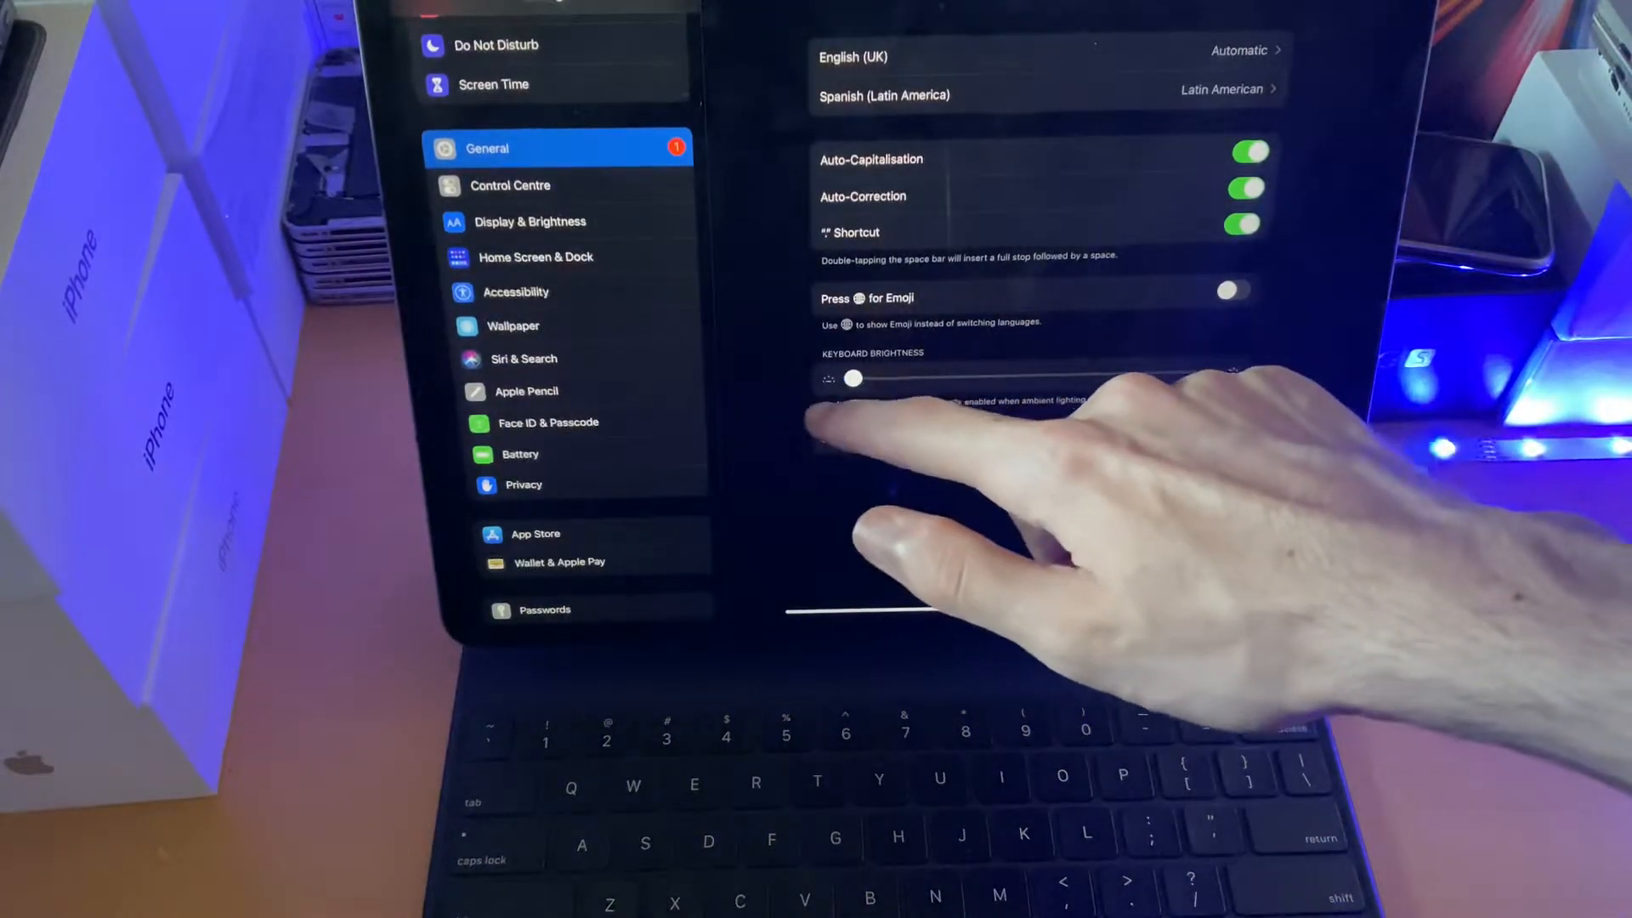